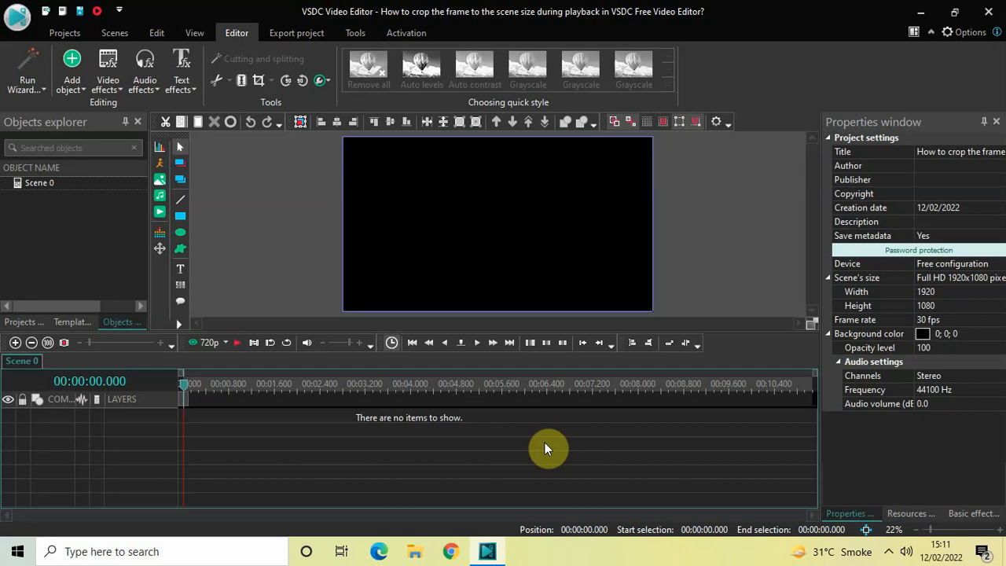
{"action": "mouse_move", "coordinate": [471, 182]}
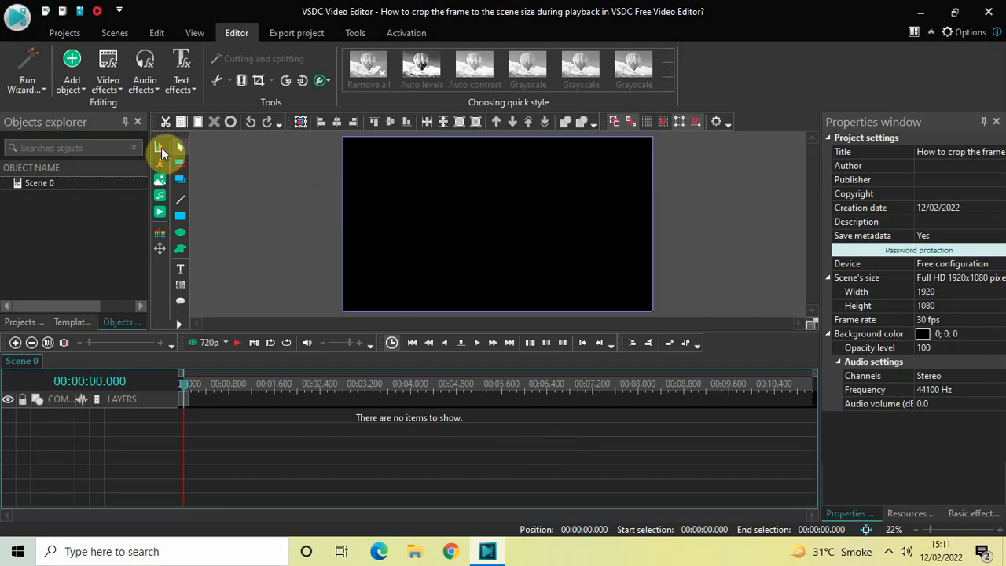
Step: Draw a text object on the black scene and resize it to the full 1920×1080 scene
{"action": "left_click", "coordinate": [70, 70]}
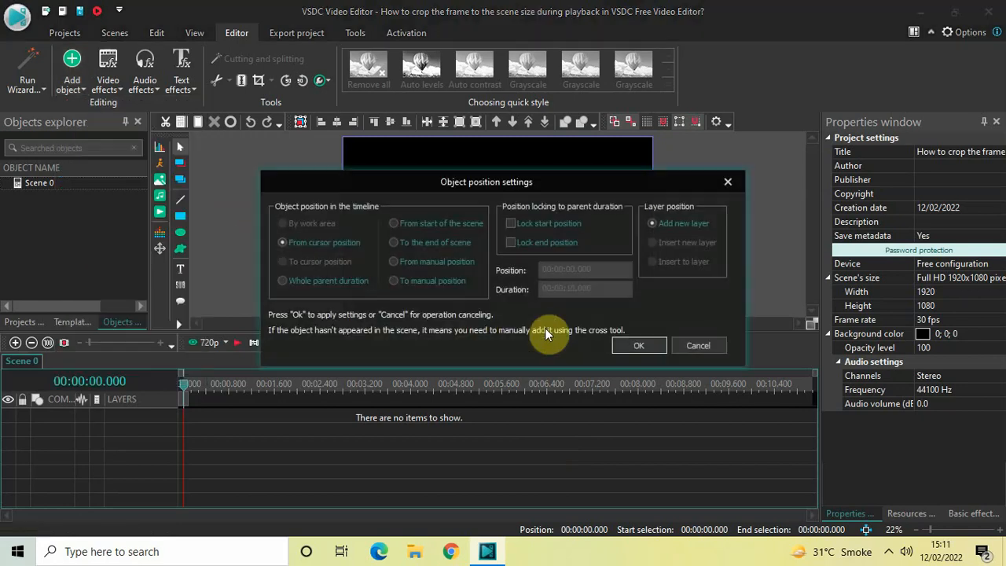
{"action": "left_click", "coordinate": [639, 345]}
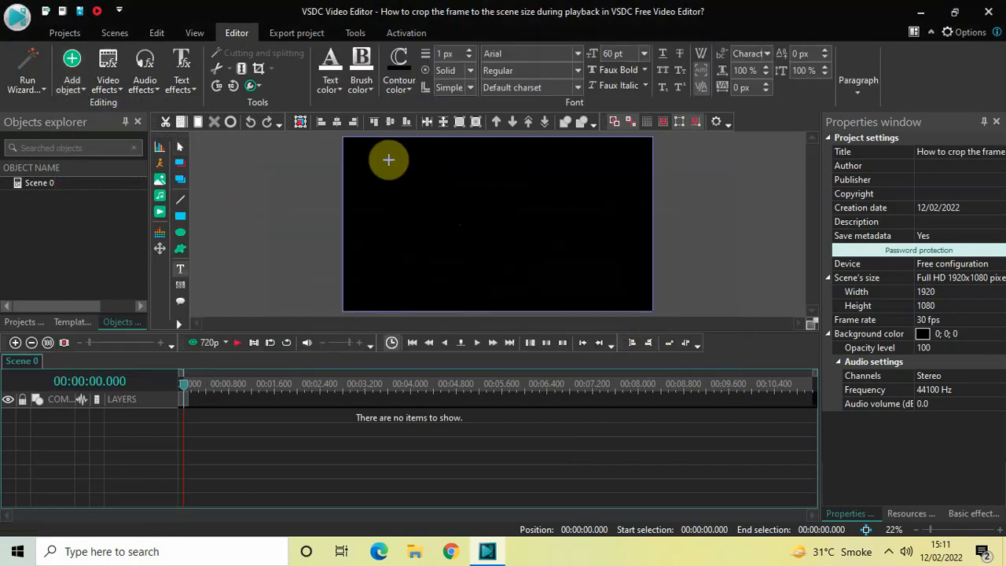
{"action": "left_click_drag", "start_coordinate": [388, 159], "coordinate": [619, 288]}
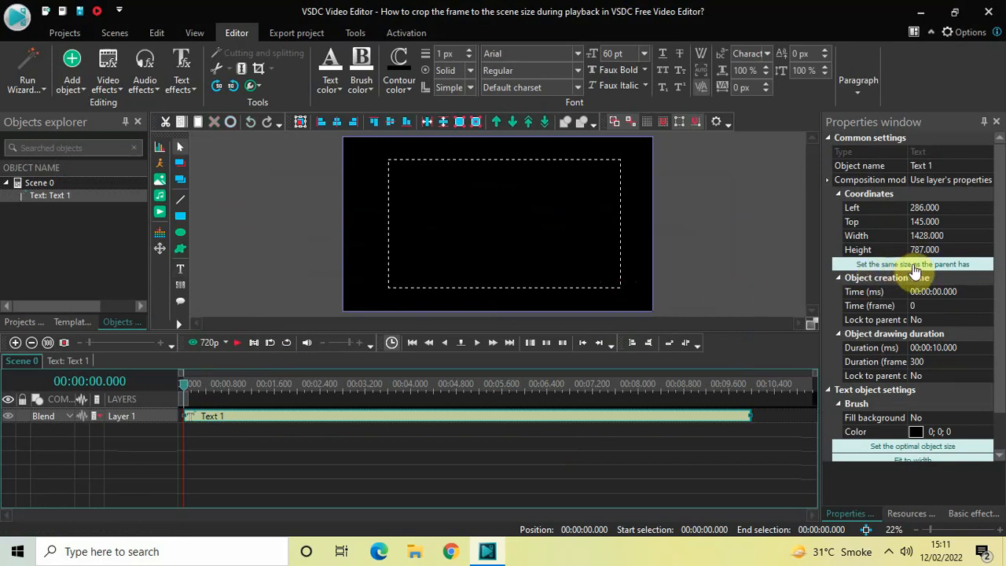
{"action": "mouse_move", "coordinate": [911, 264]}
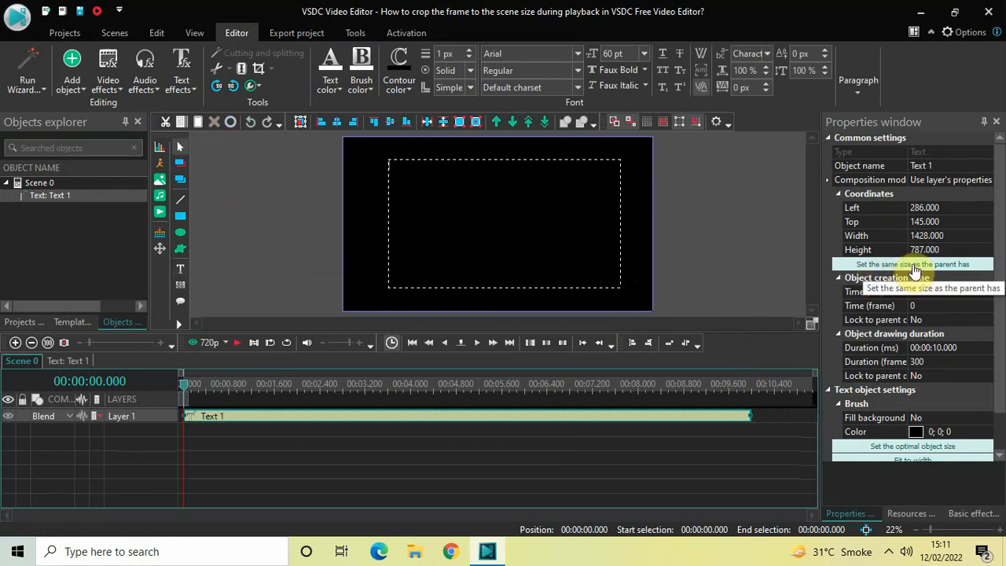
{"action": "left_click", "coordinate": [912, 264]}
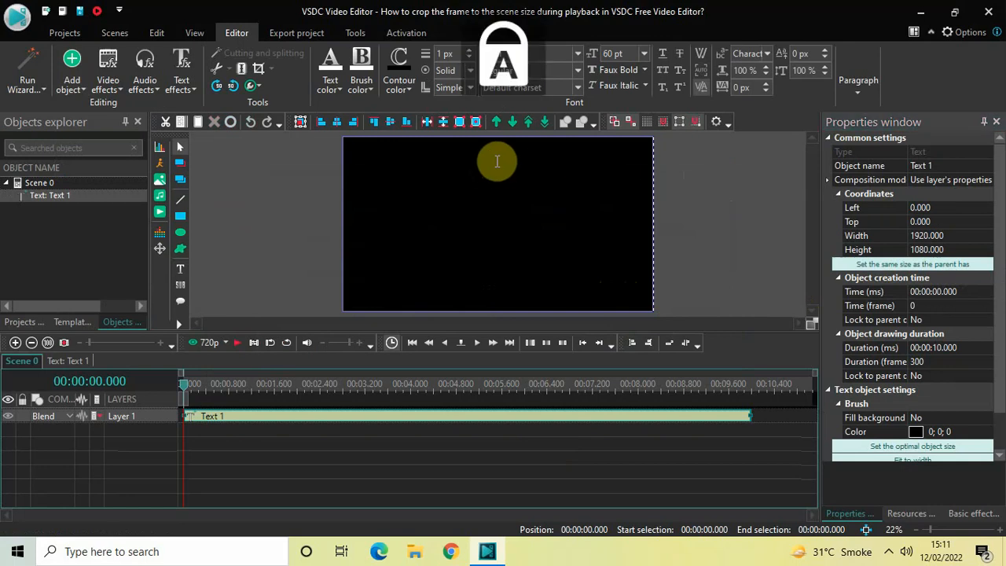
Step: Type ZOOM into the text object and centre it with paragraph alignment
{"action": "type", "text": "zoo"}
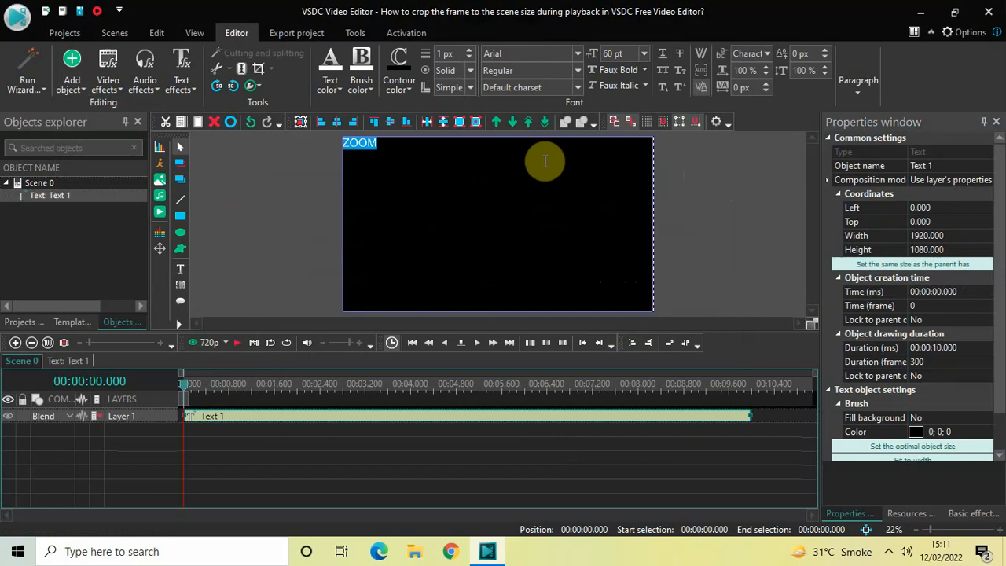
{"action": "left_click", "coordinate": [858, 84]}
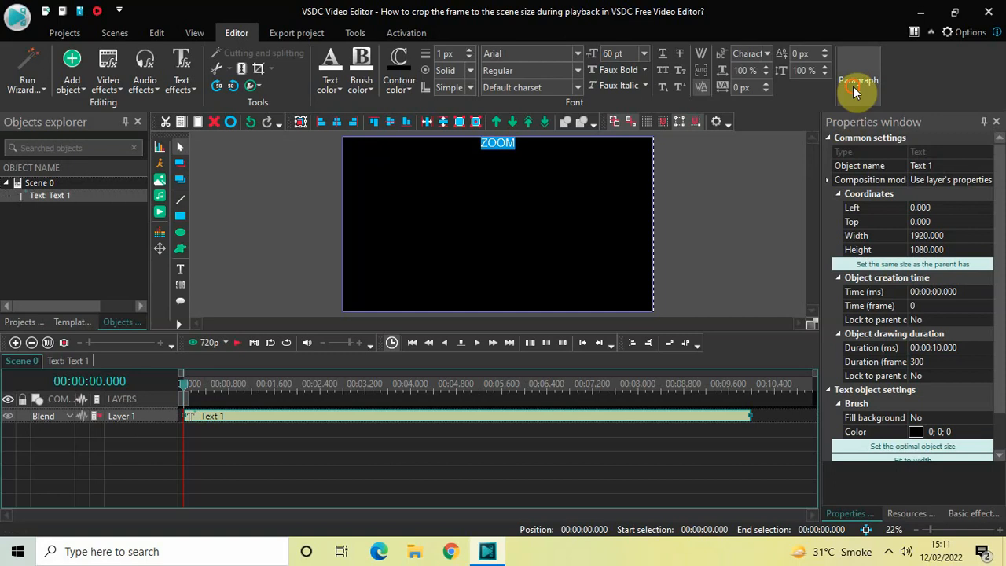
{"action": "left_click", "coordinate": [859, 85]}
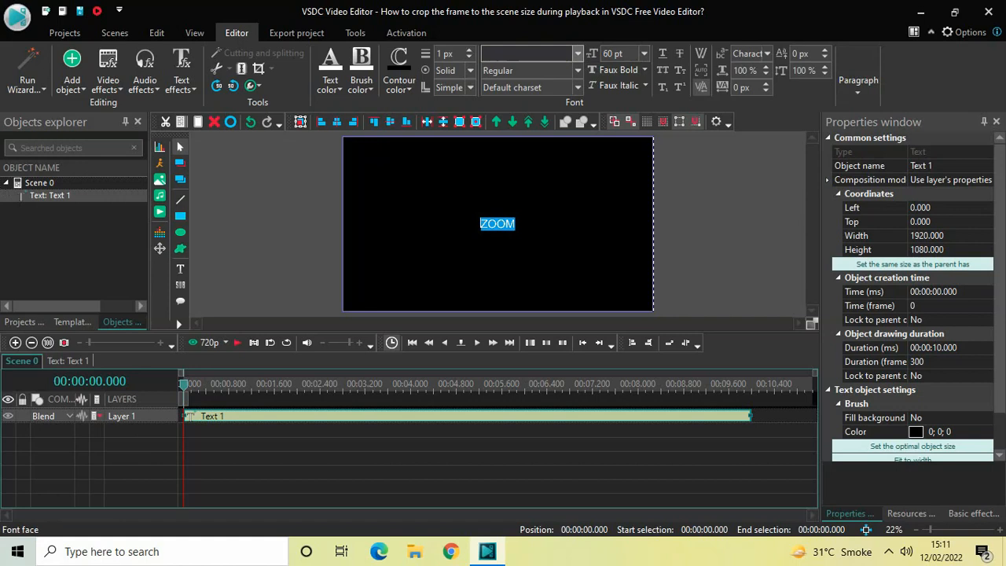
Step: Set the text font to Montserrat Black at size 400
{"action": "type", "text": "Montserrat Black"}
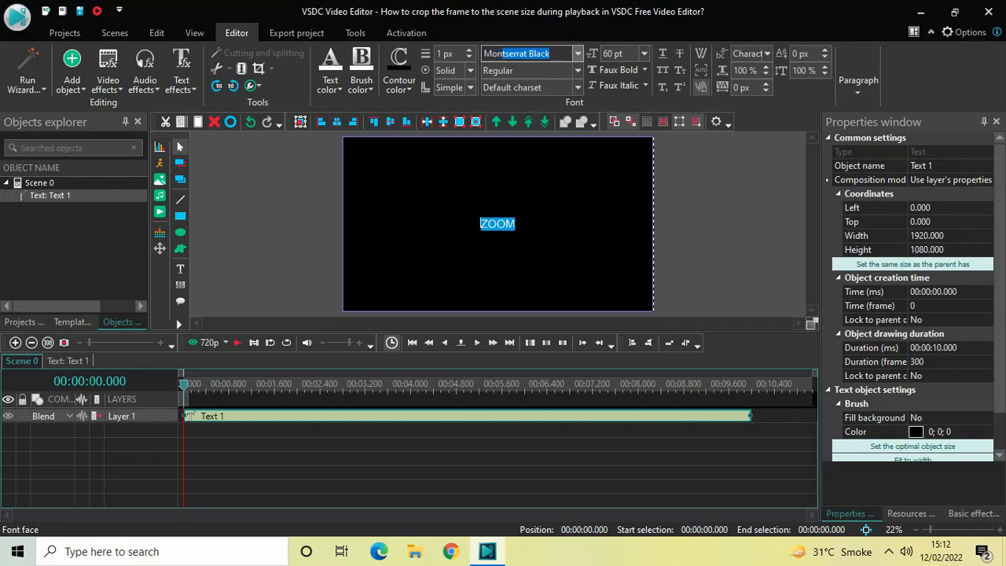
{"action": "left_click", "coordinate": [613, 70]}
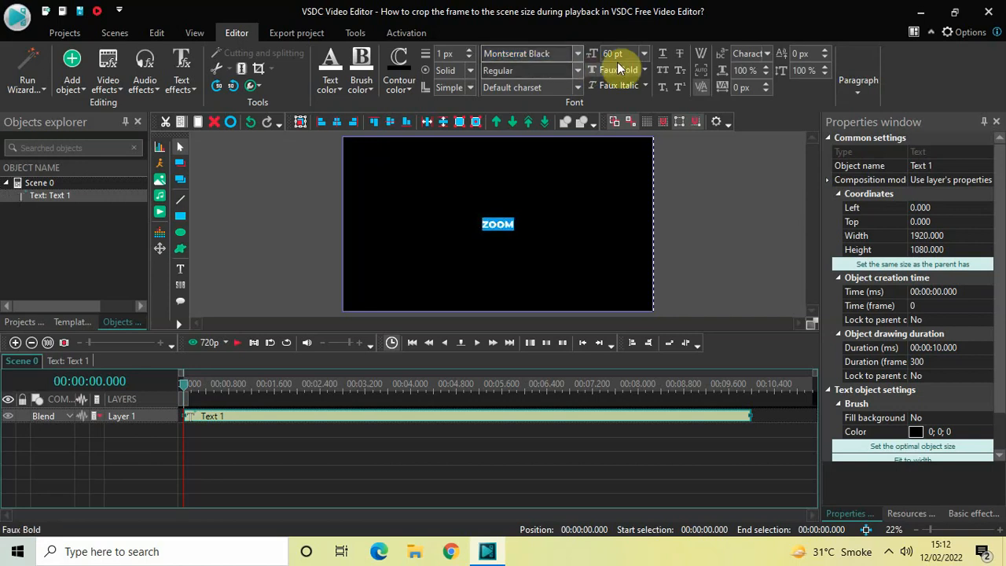
{"action": "left_click", "coordinate": [620, 53]}
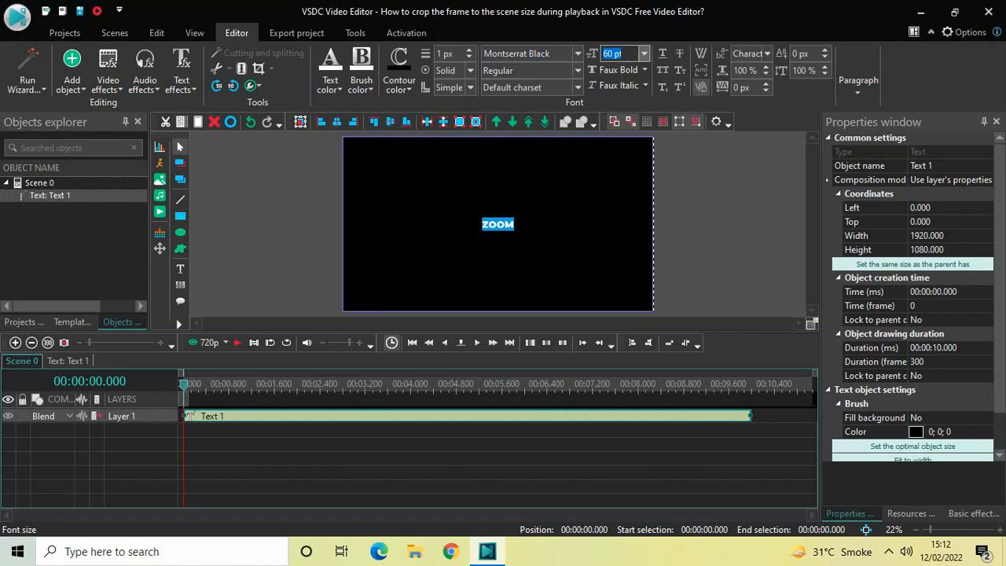
{"action": "left_click", "coordinate": [617, 53]}
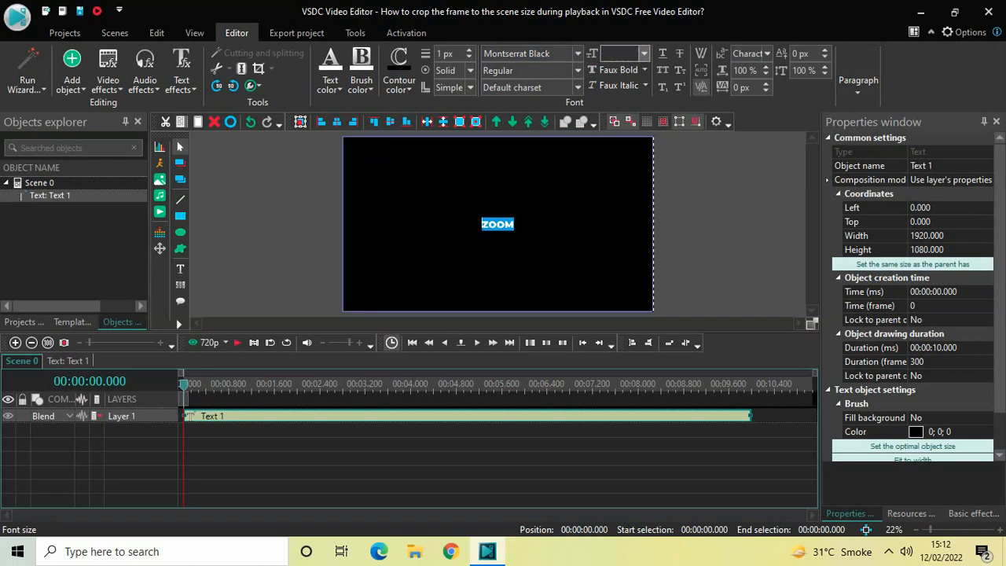
{"action": "type", "text": "400"}
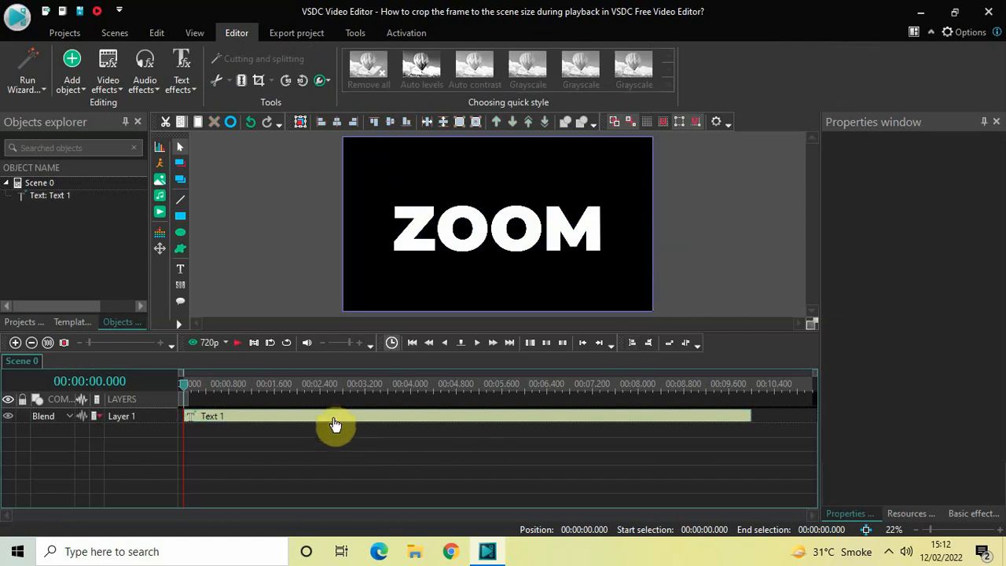
Step: Inside Text 1, add a Transforms > Zoom effect and select its Levels property
{"action": "left_click", "coordinate": [212, 416]}
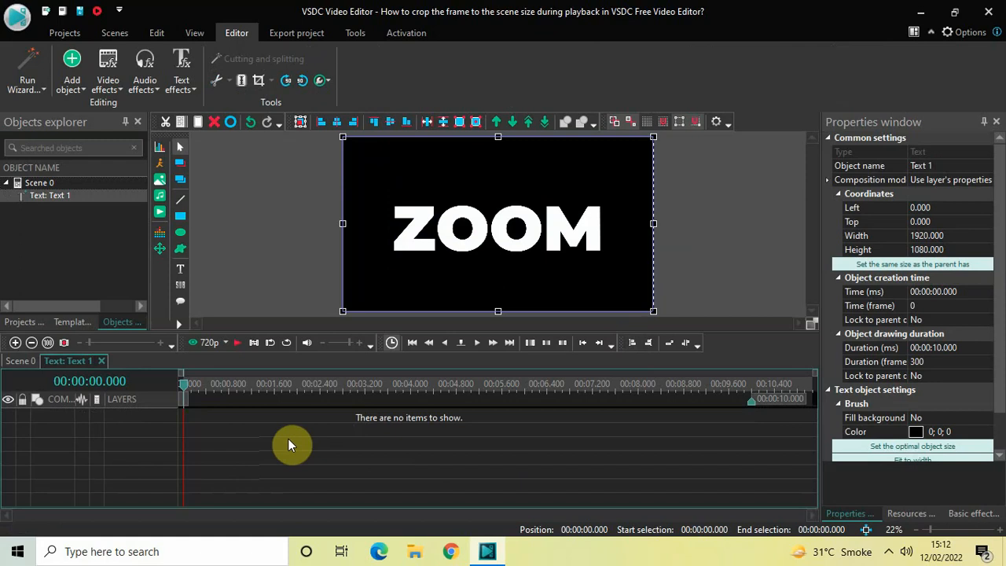
{"action": "mouse_move", "coordinate": [108, 71]}
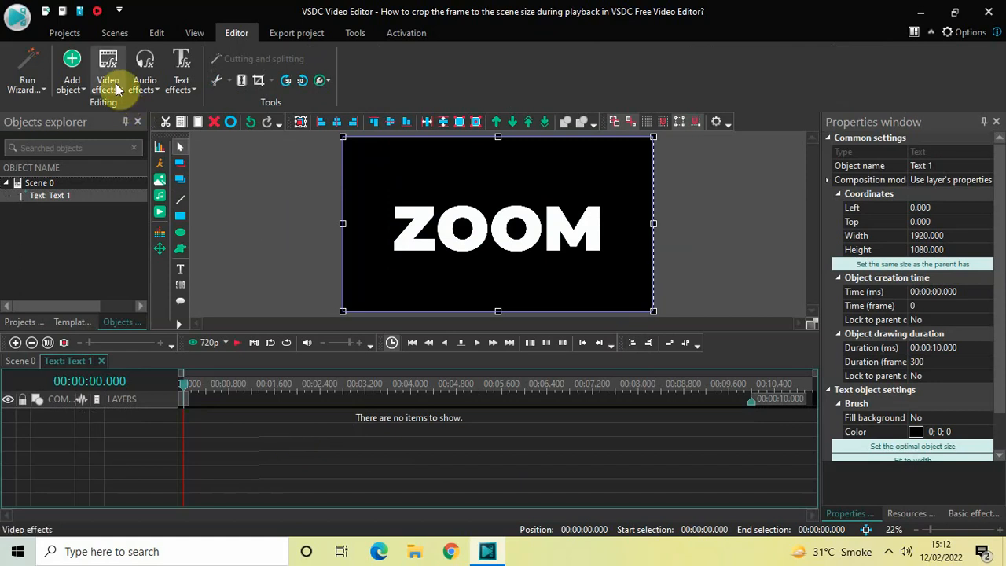
{"action": "left_click", "coordinate": [108, 71]}
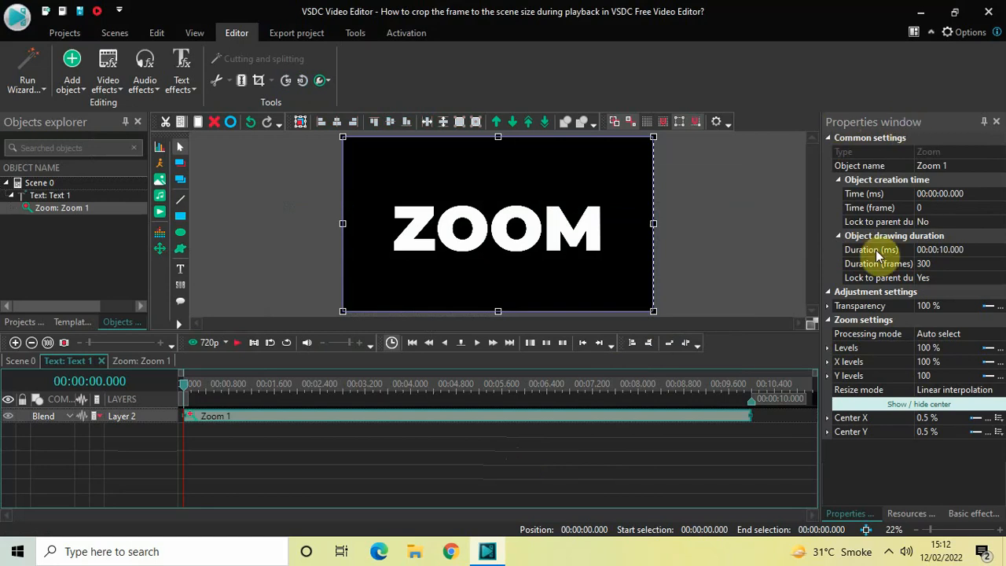
{"action": "mouse_move", "coordinate": [872, 347]}
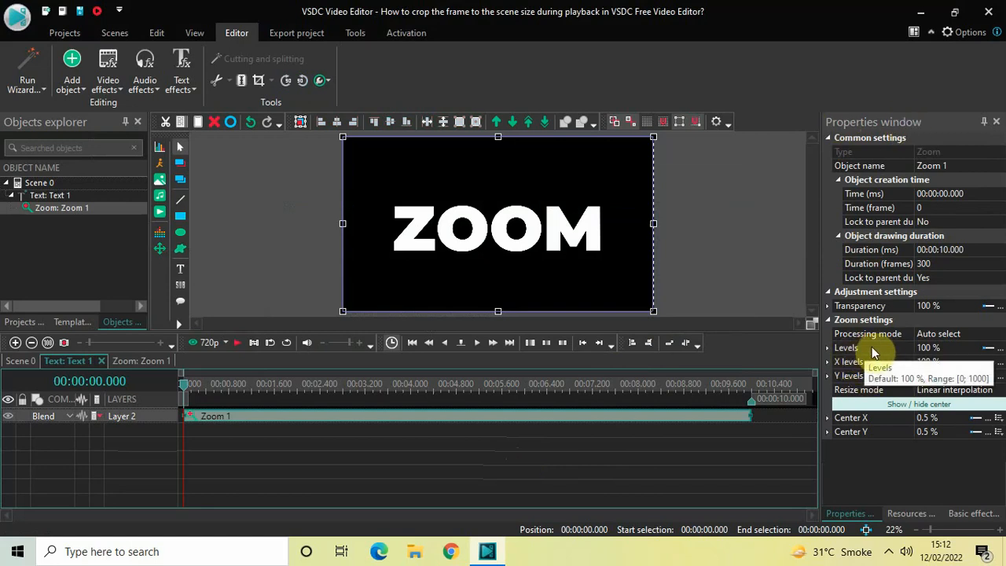
{"action": "mouse_move", "coordinate": [959, 353]}
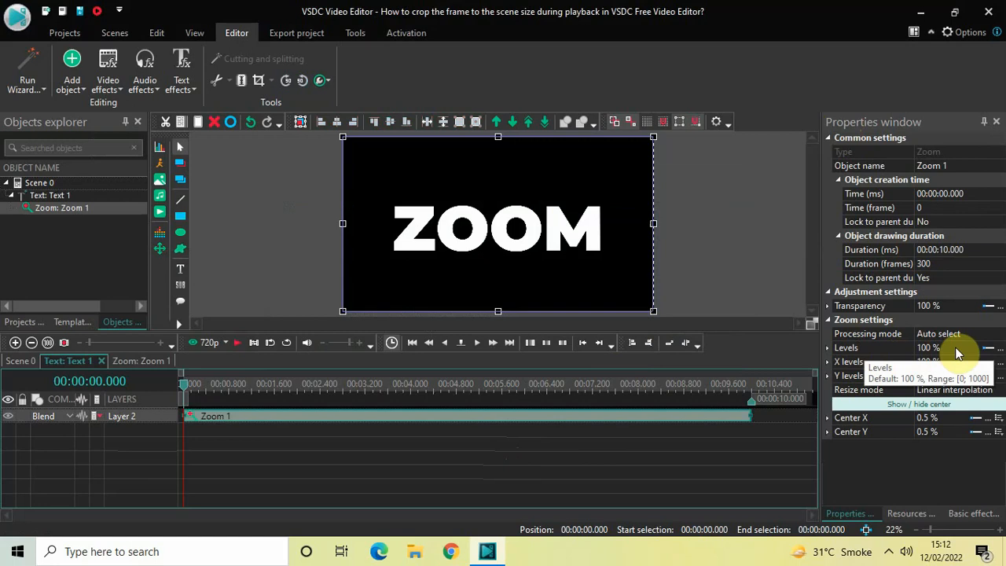
{"action": "left_click", "coordinate": [846, 347]}
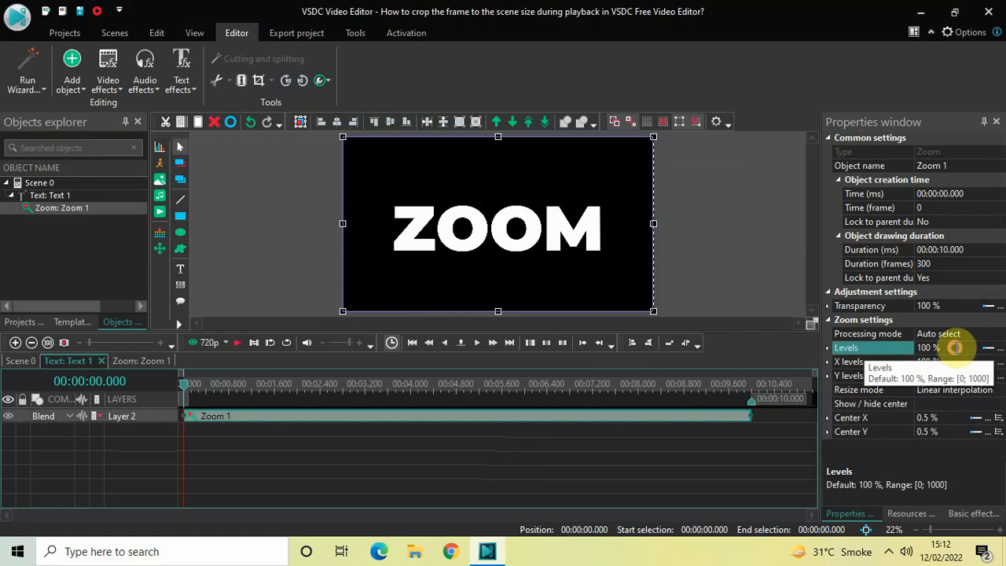
{"action": "left_click", "coordinate": [928, 348]}
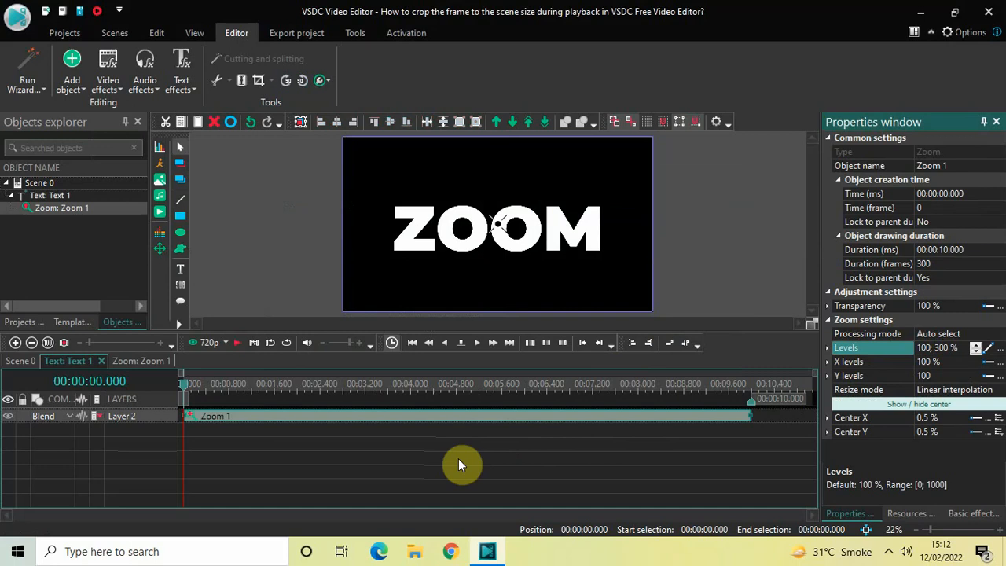
{"action": "mouse_move", "coordinate": [391, 500]}
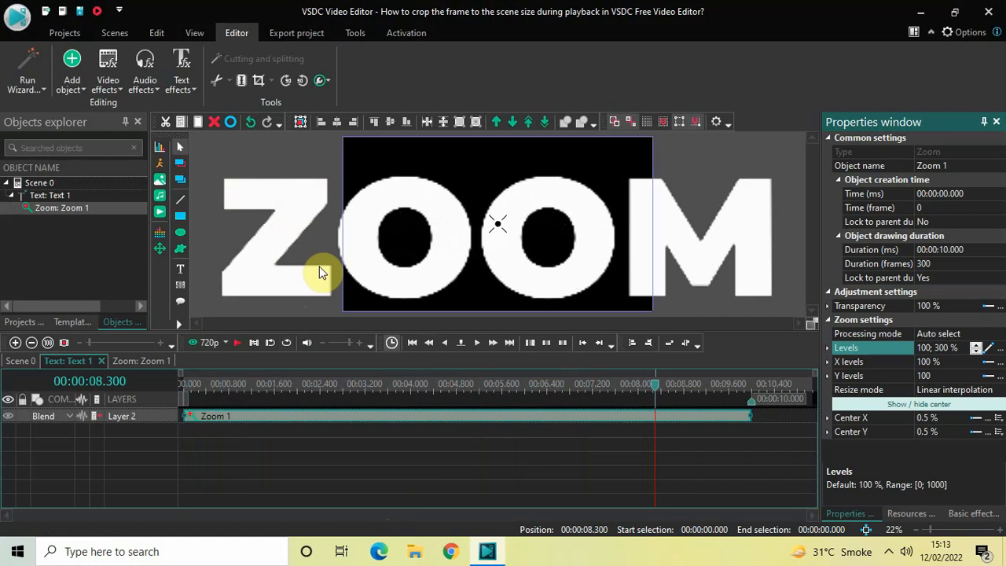
{"action": "mouse_move", "coordinate": [637, 241]}
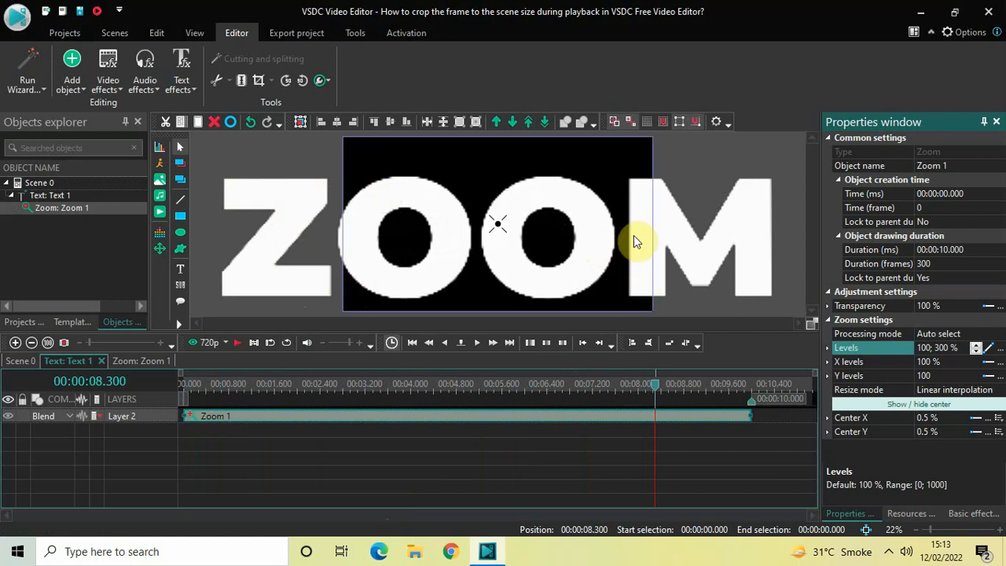
{"action": "mouse_move", "coordinate": [766, 260]}
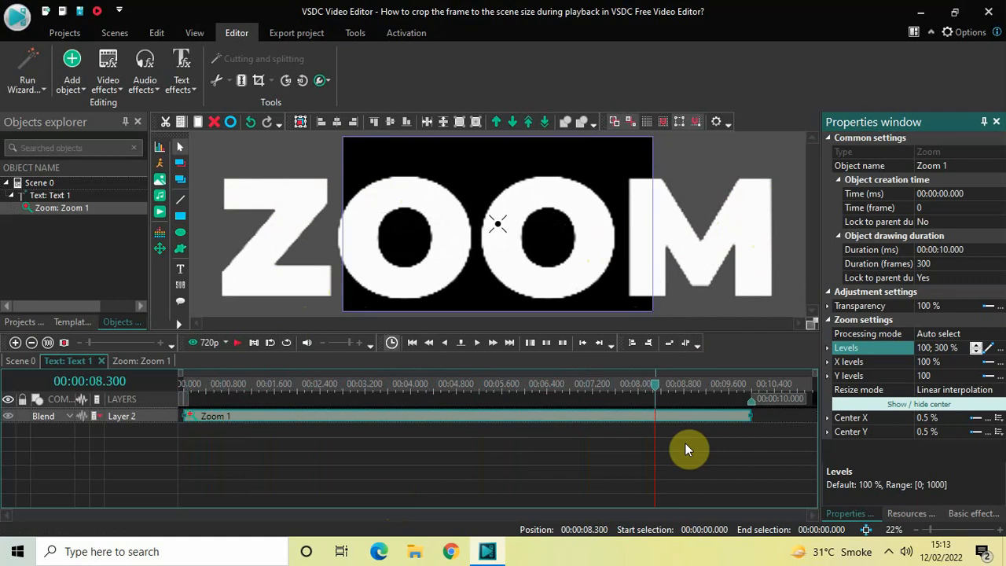
{"action": "left_click", "coordinate": [476, 342]}
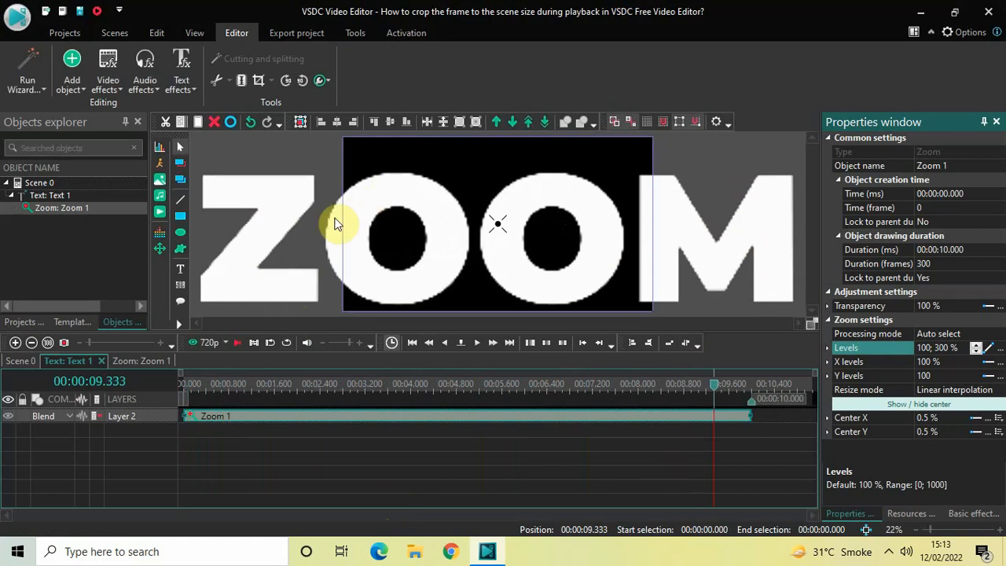
{"action": "mouse_move", "coordinate": [342, 250]}
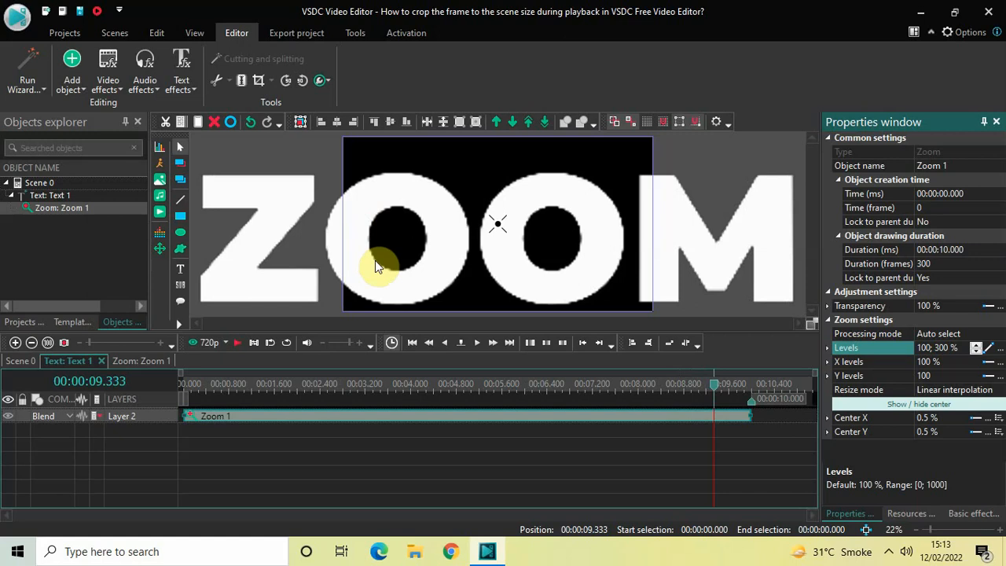
{"action": "mouse_move", "coordinate": [307, 334]}
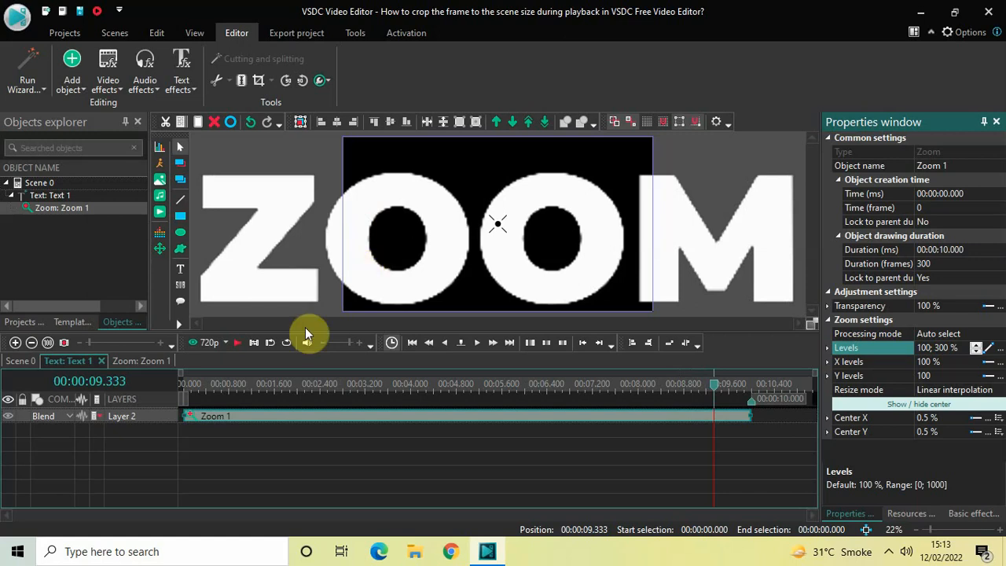
{"action": "mouse_move", "coordinate": [197, 367]}
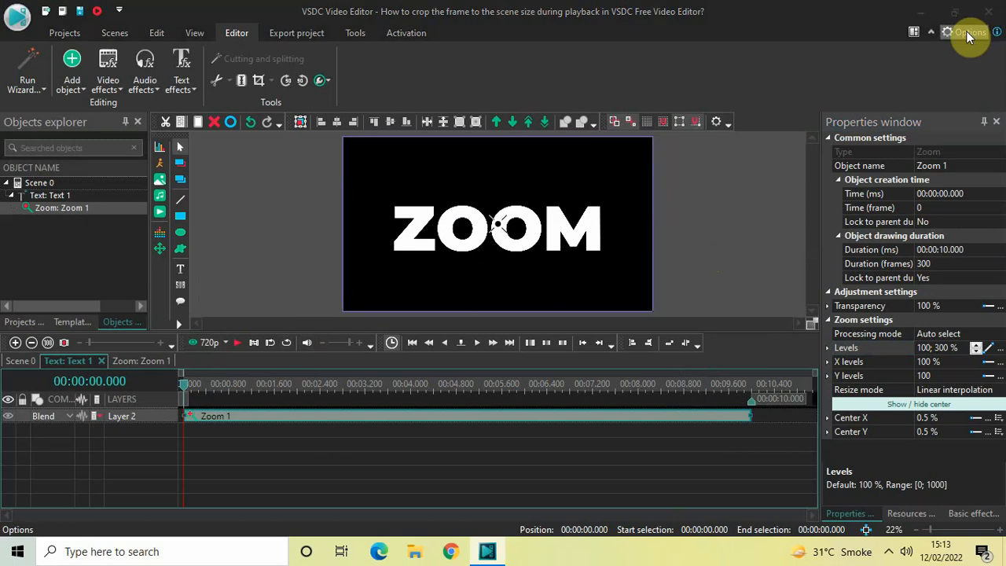
Step: Enable 'Crop the frame to the scene size during playback' in Player Options and confirm
{"action": "left_click", "coordinate": [969, 32]}
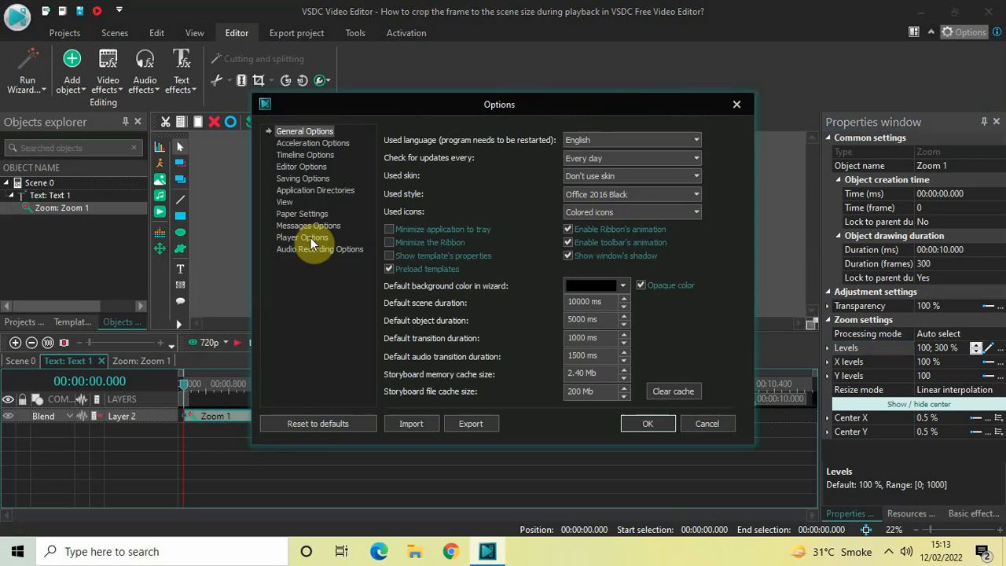
{"action": "left_click", "coordinate": [302, 236]}
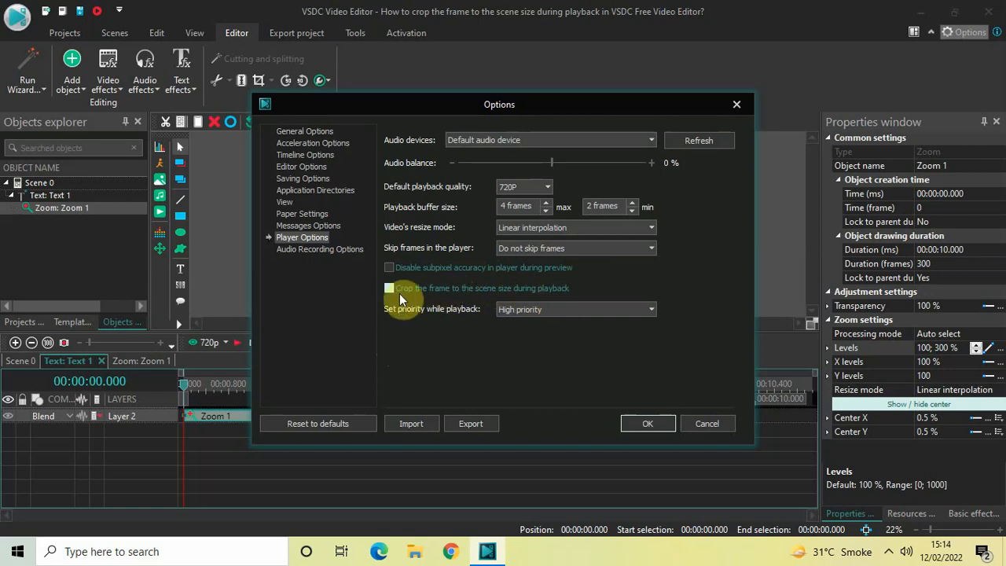
{"action": "left_click", "coordinate": [389, 287]}
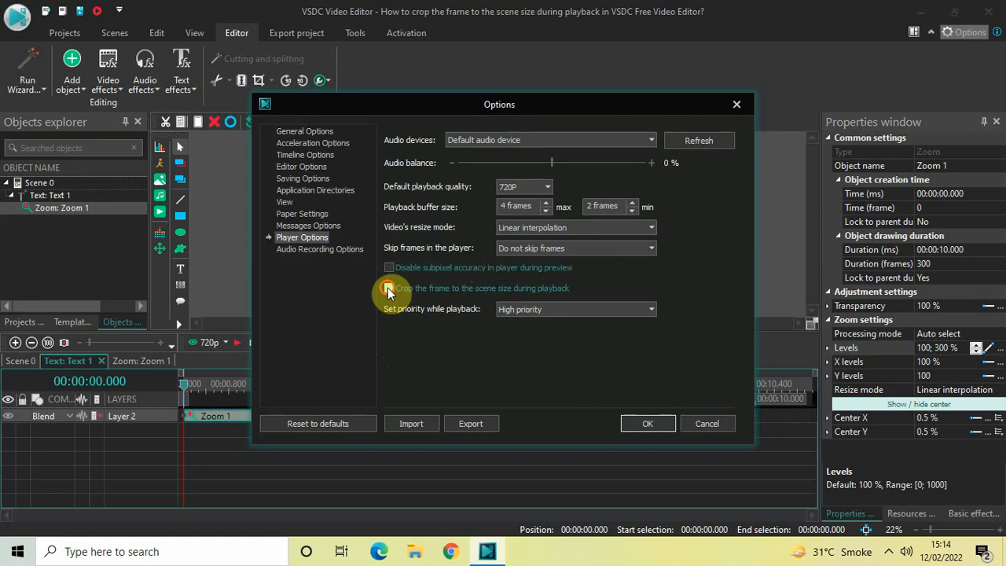
{"action": "left_click", "coordinate": [388, 288]}
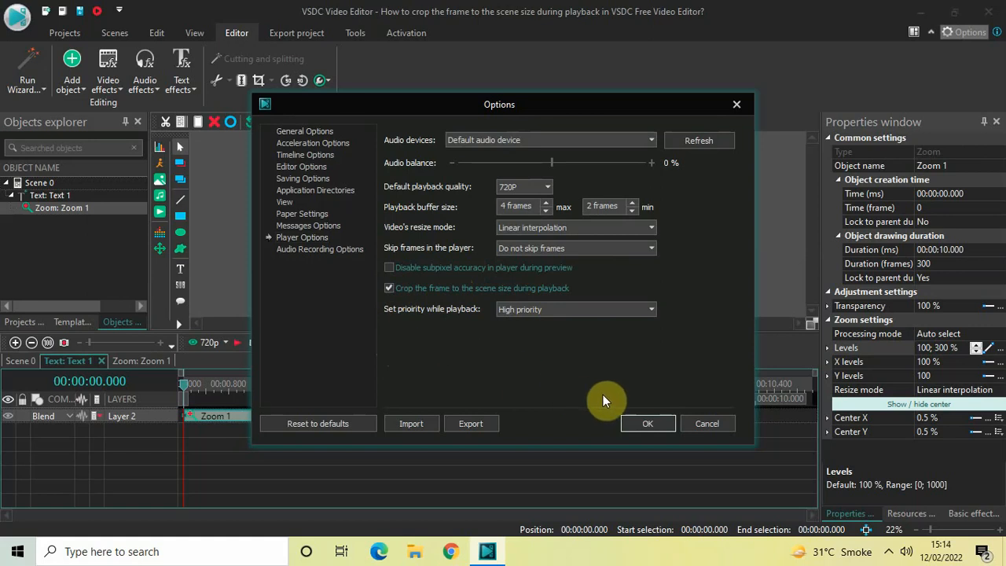
{"action": "left_click", "coordinate": [647, 423]}
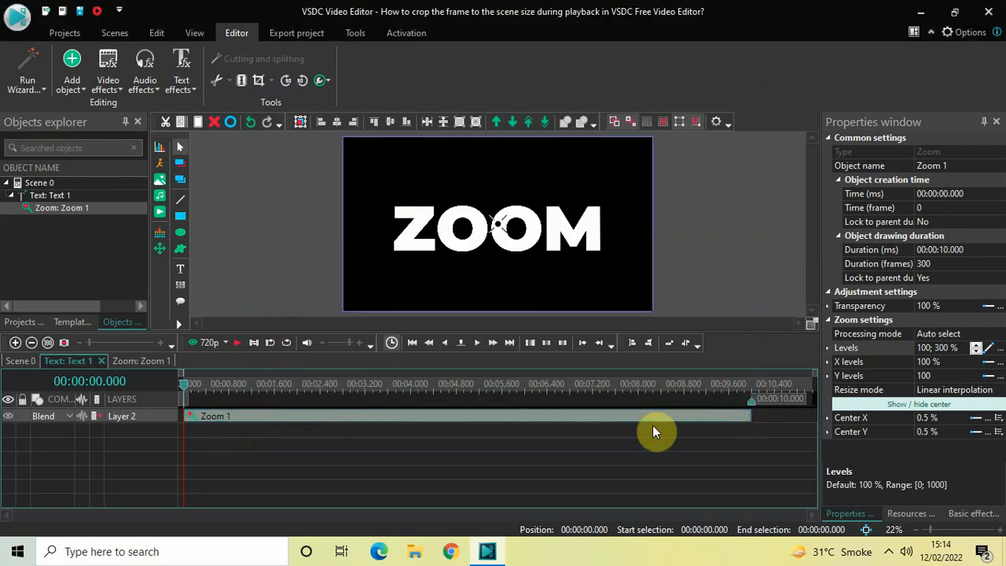
{"action": "mouse_move", "coordinate": [366, 466]}
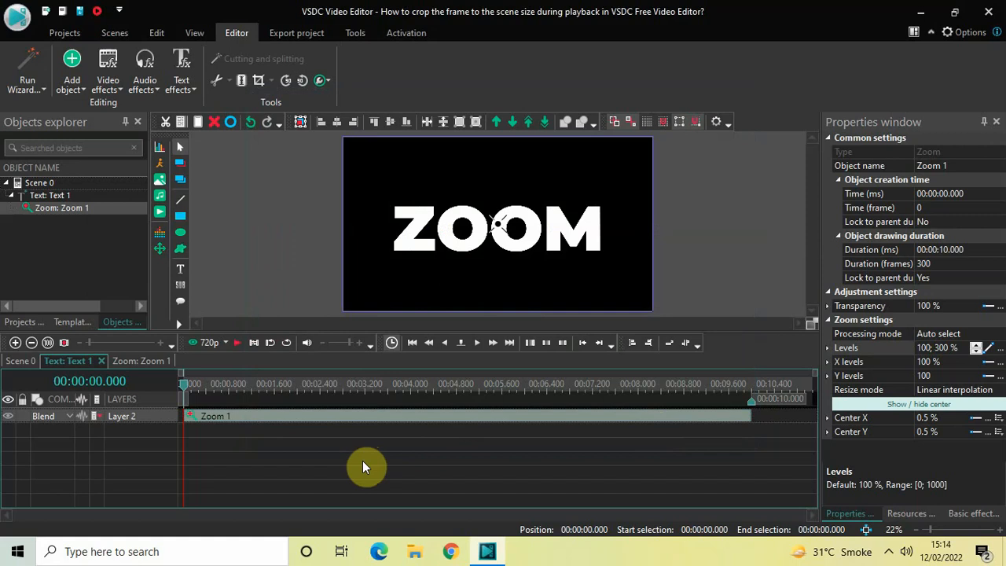
{"action": "left_click", "coordinate": [477, 342]}
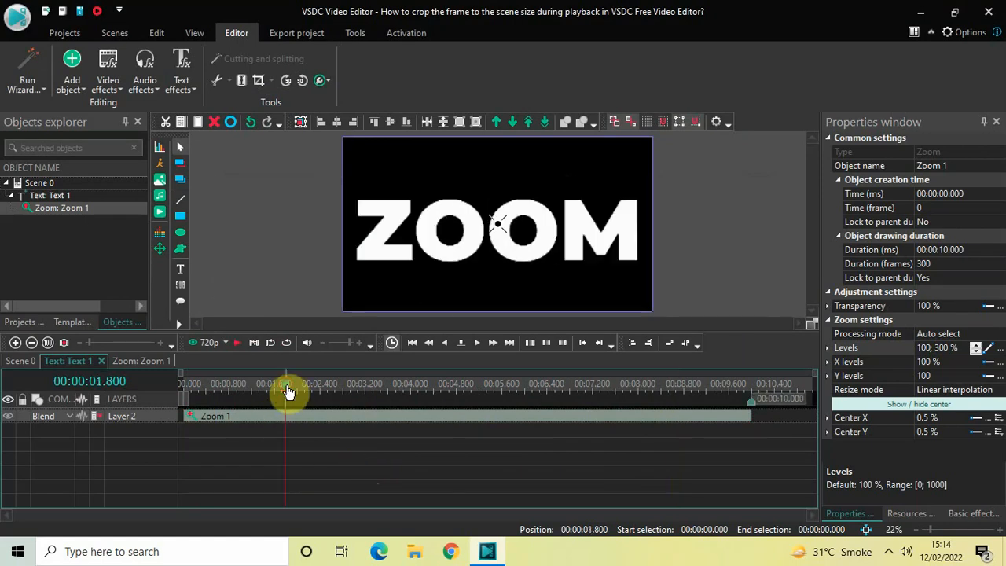
{"action": "left_click", "coordinate": [476, 341]}
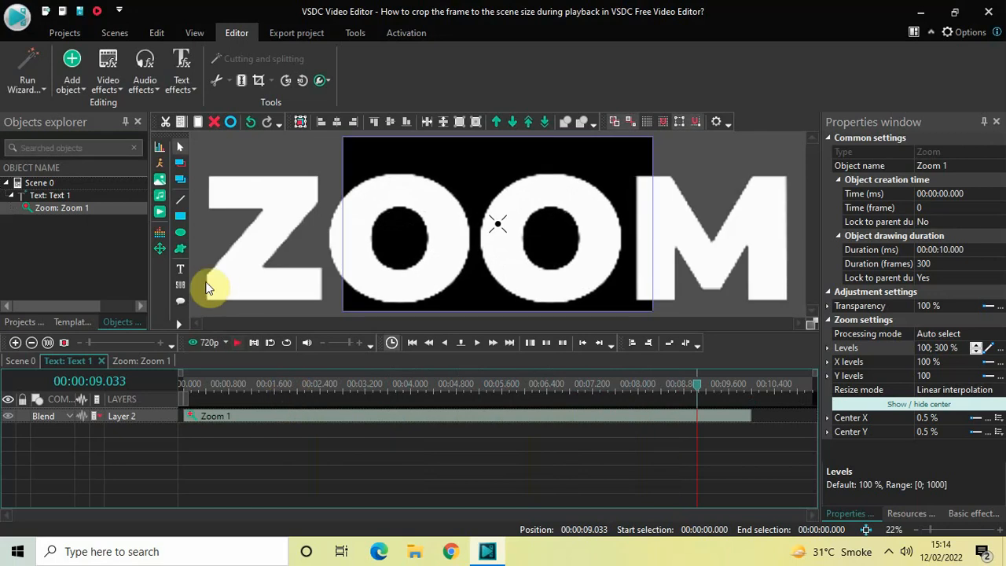
{"action": "mouse_move", "coordinate": [254, 154]}
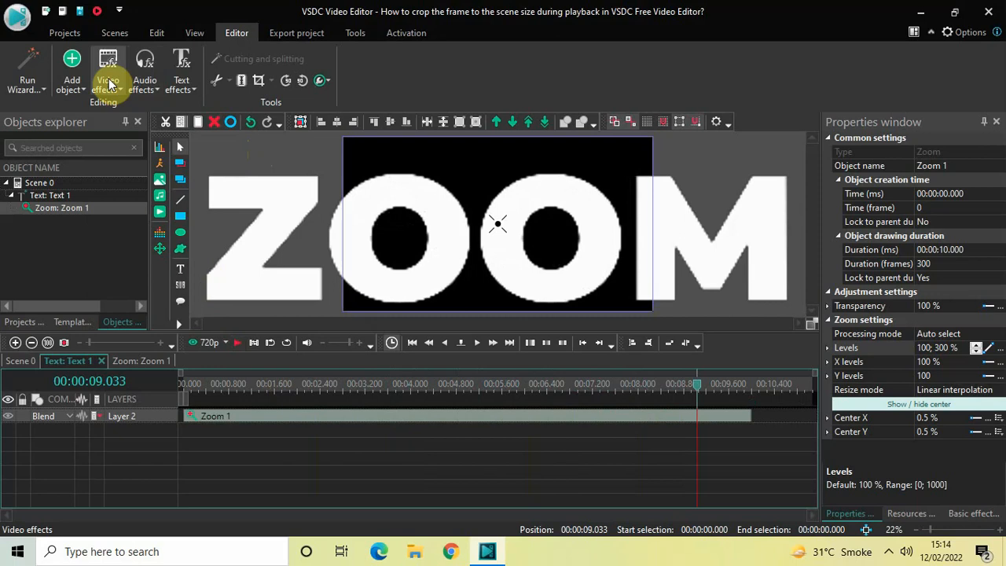
Step: Add a Transparency > Fade Out effect to the text and scrub ahead to preview
{"action": "left_click", "coordinate": [108, 71]}
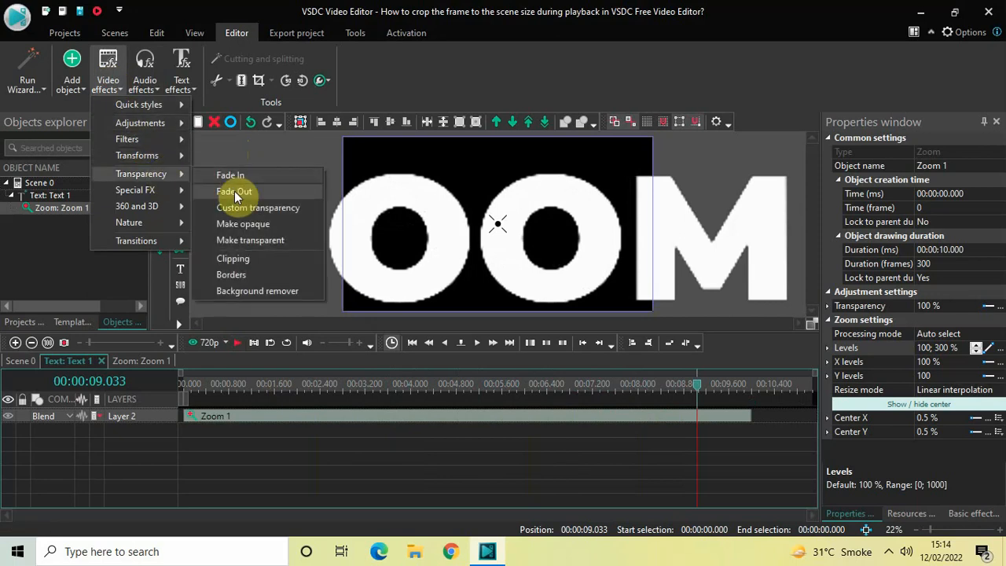
{"action": "left_click", "coordinate": [234, 191]}
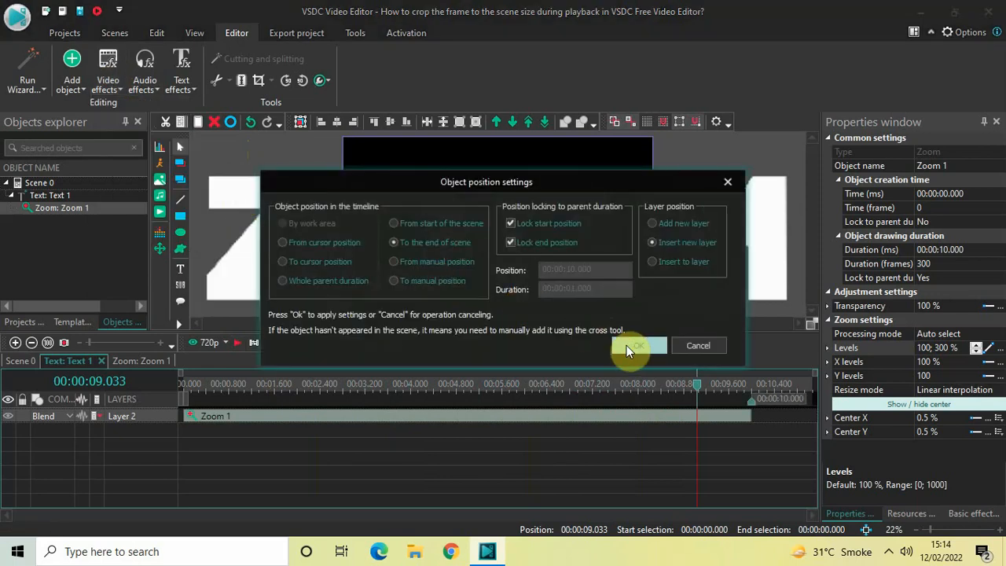
{"action": "left_click", "coordinate": [637, 345]}
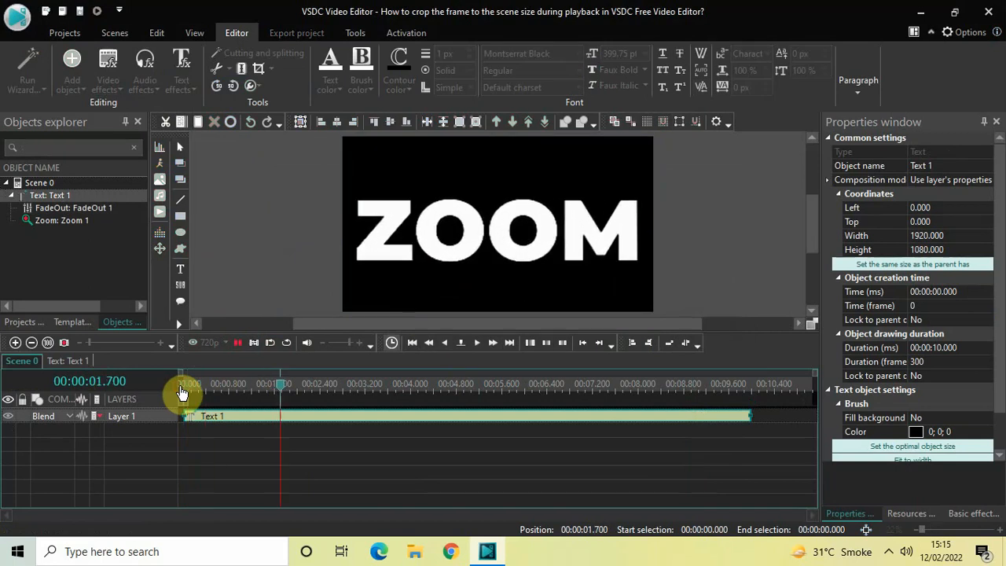
{"action": "left_click_drag", "start_coordinate": [280, 385], "coordinate": [398, 385]}
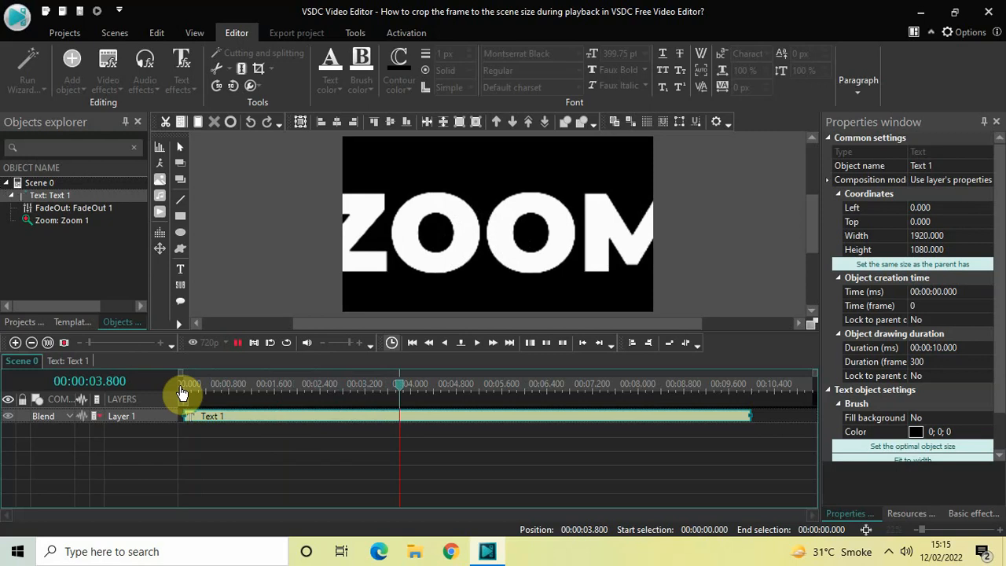